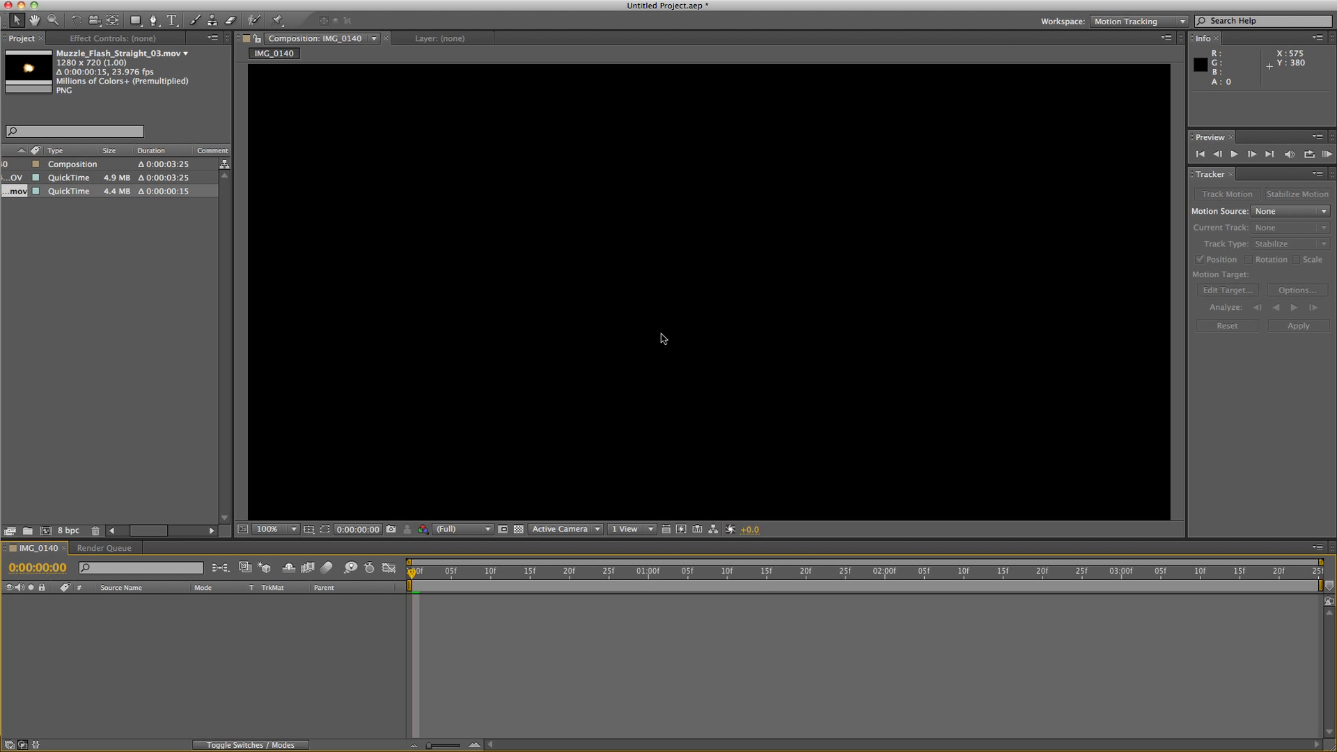
mouse_move(659, 338)
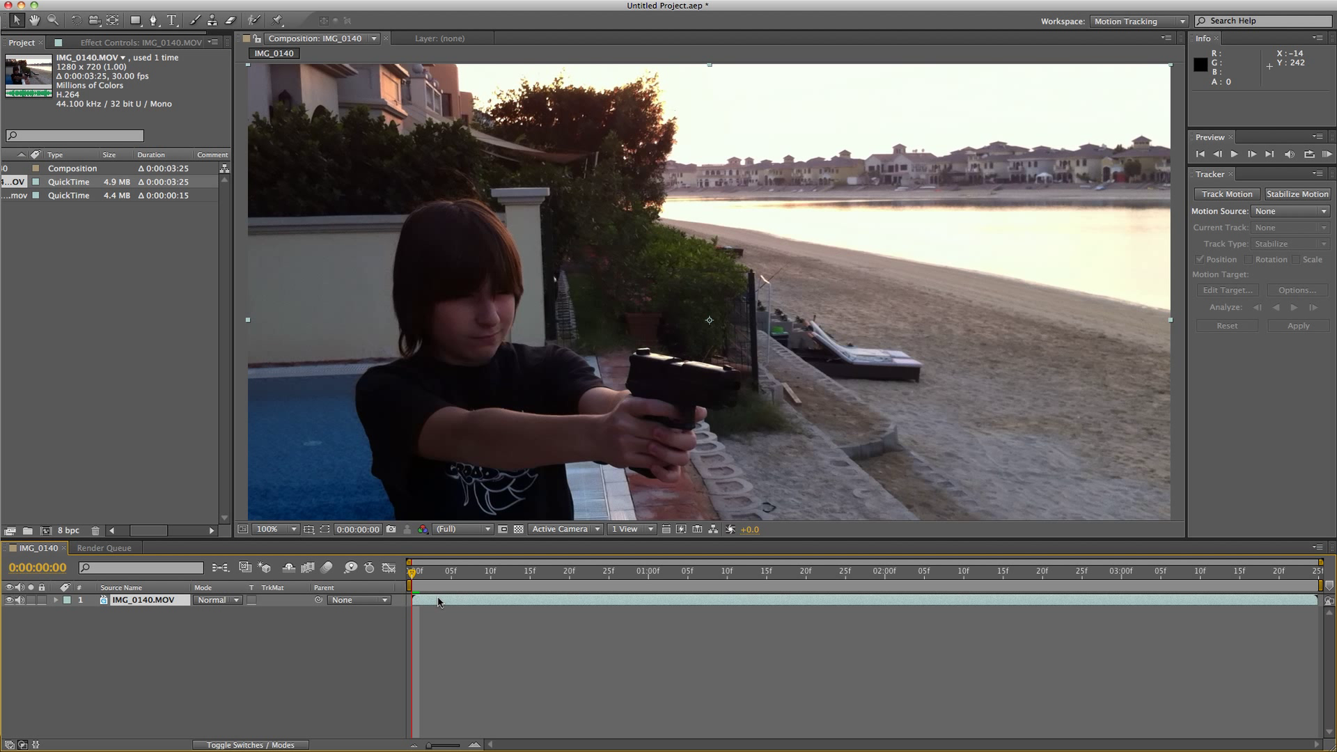
mouse_move(444, 602)
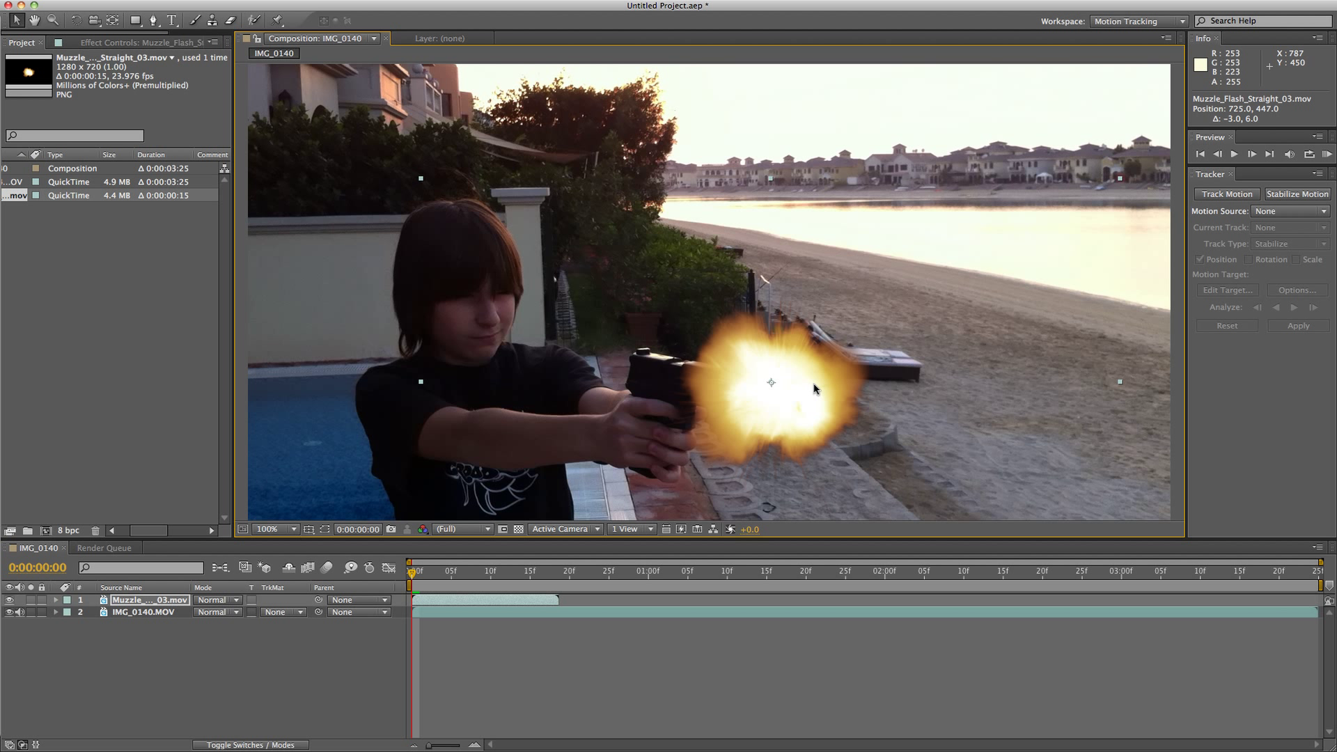
mouse_move(771, 382)
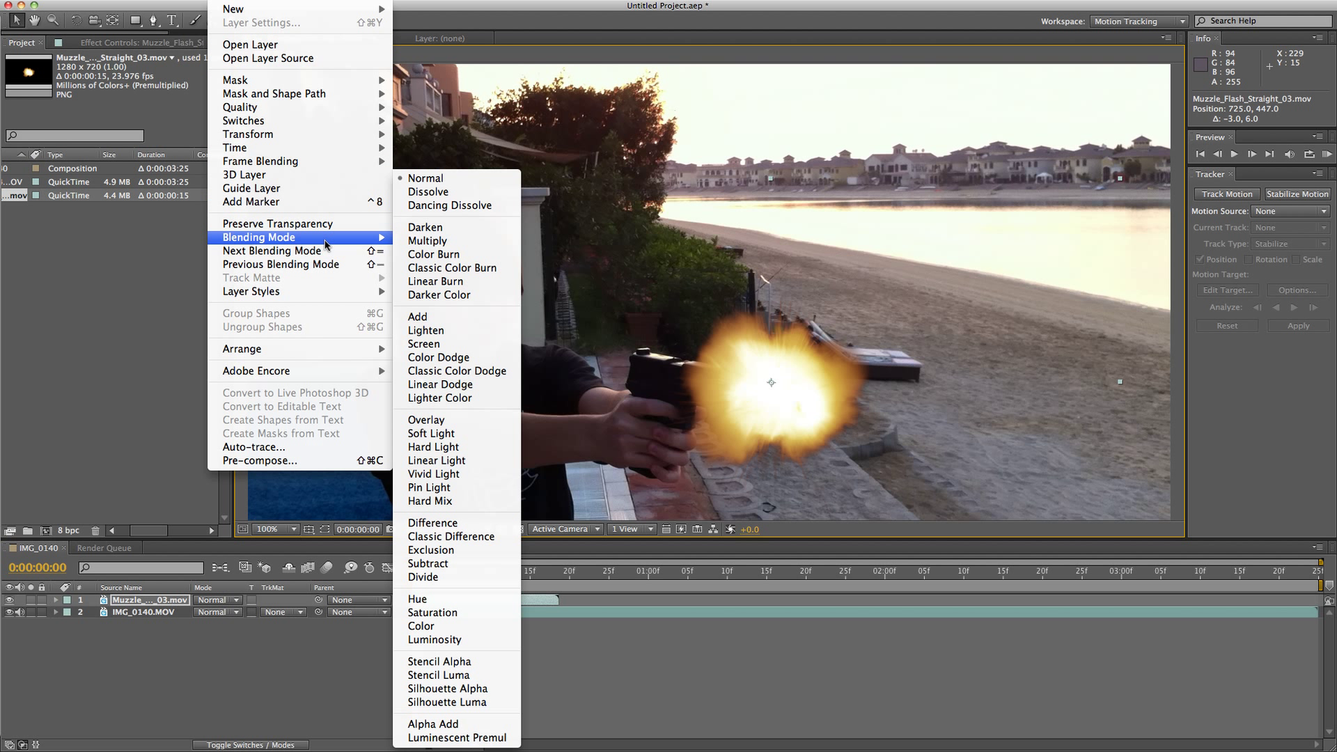
- Blend the muzzle-flash layer in Screen mode so its black background drops out
left_click(423, 344)
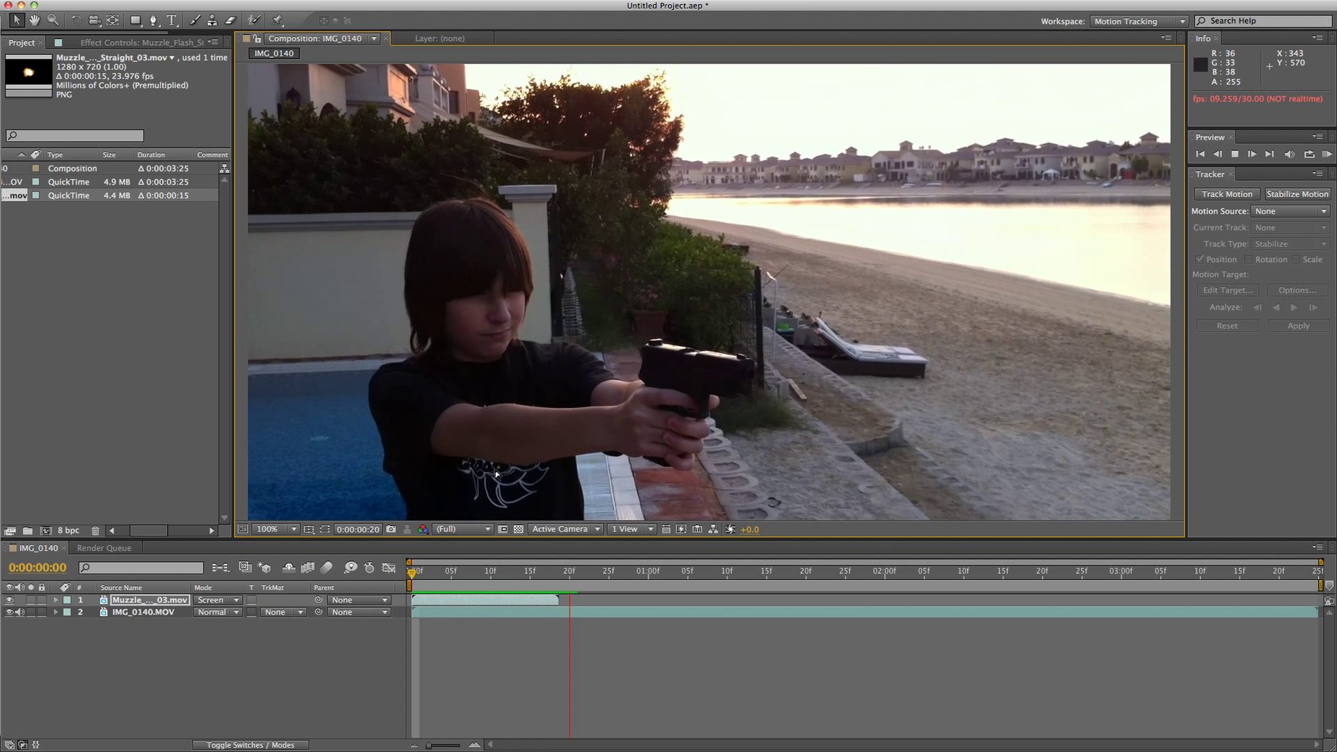
- Slide the muzzle-flash clip so it starts at the gunshot frame at 1:14
left_click_drag(564, 580, 578, 580)
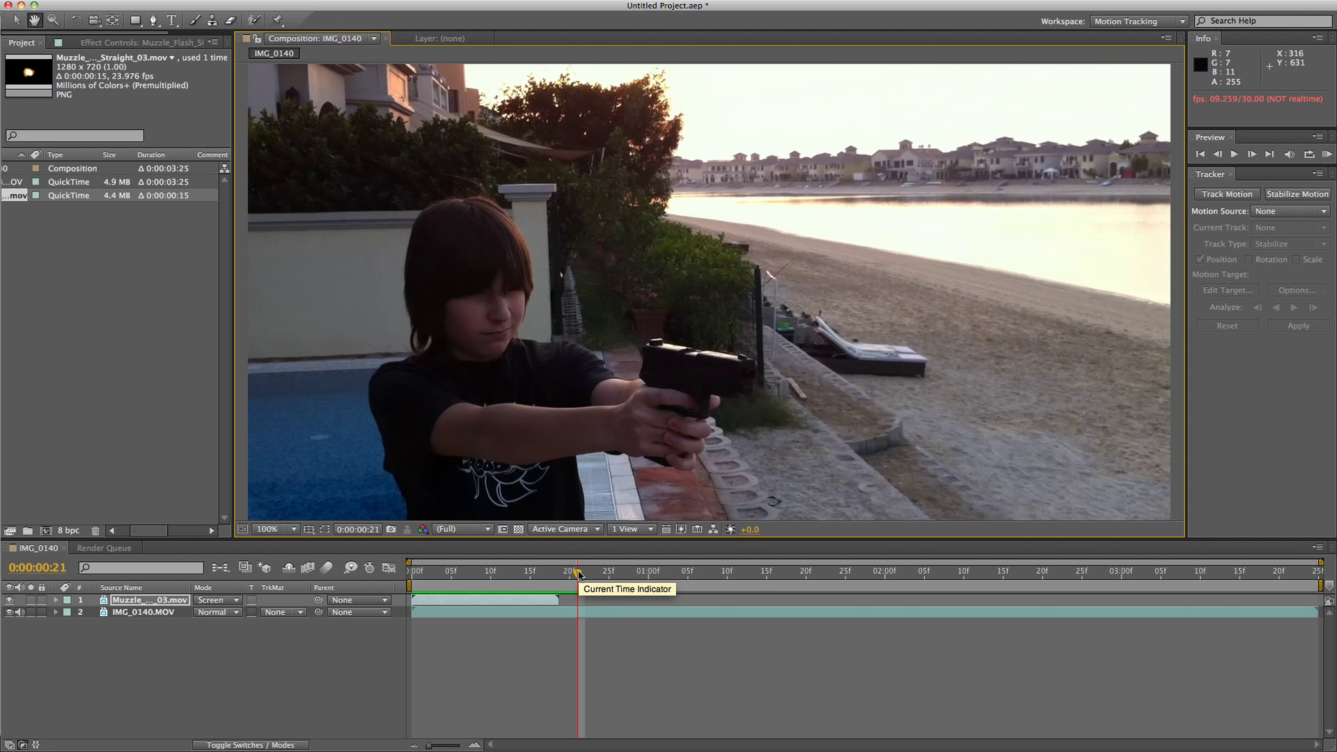
left_click(1234, 155)
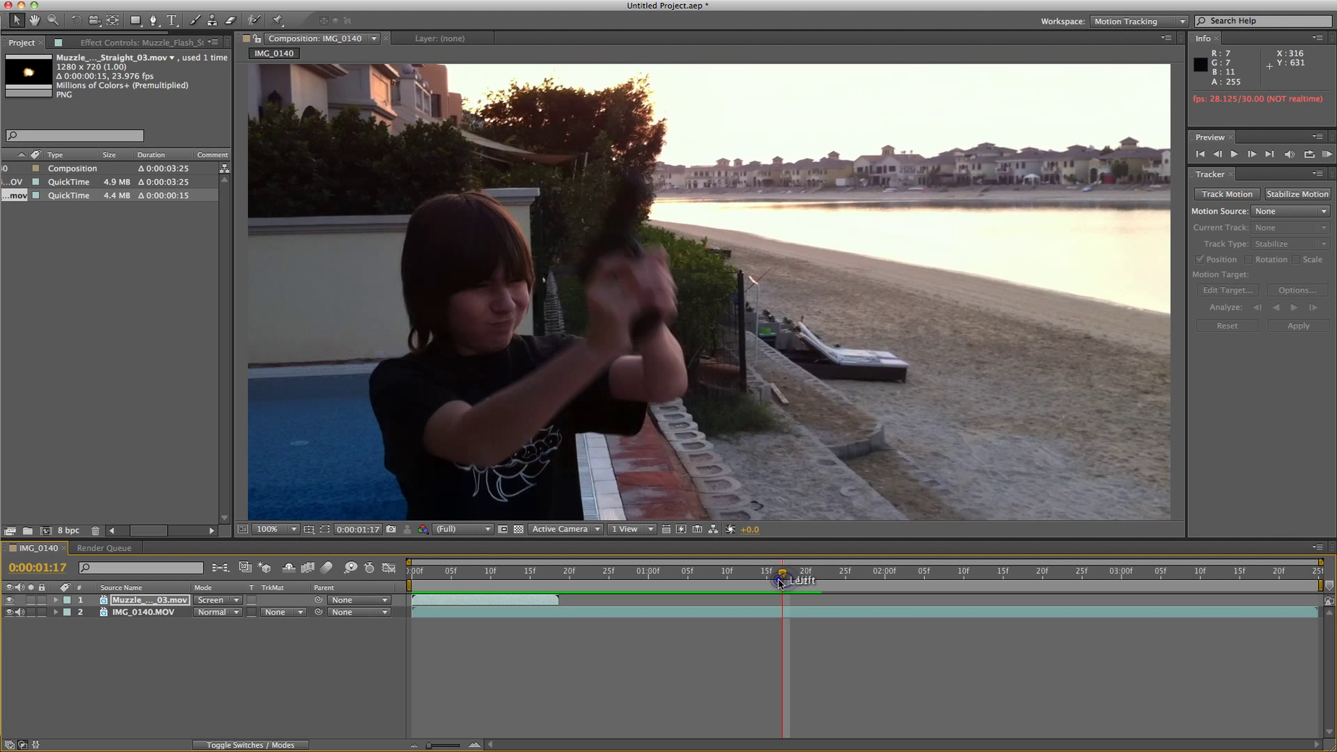
left_click_drag(780, 569, 764, 570)
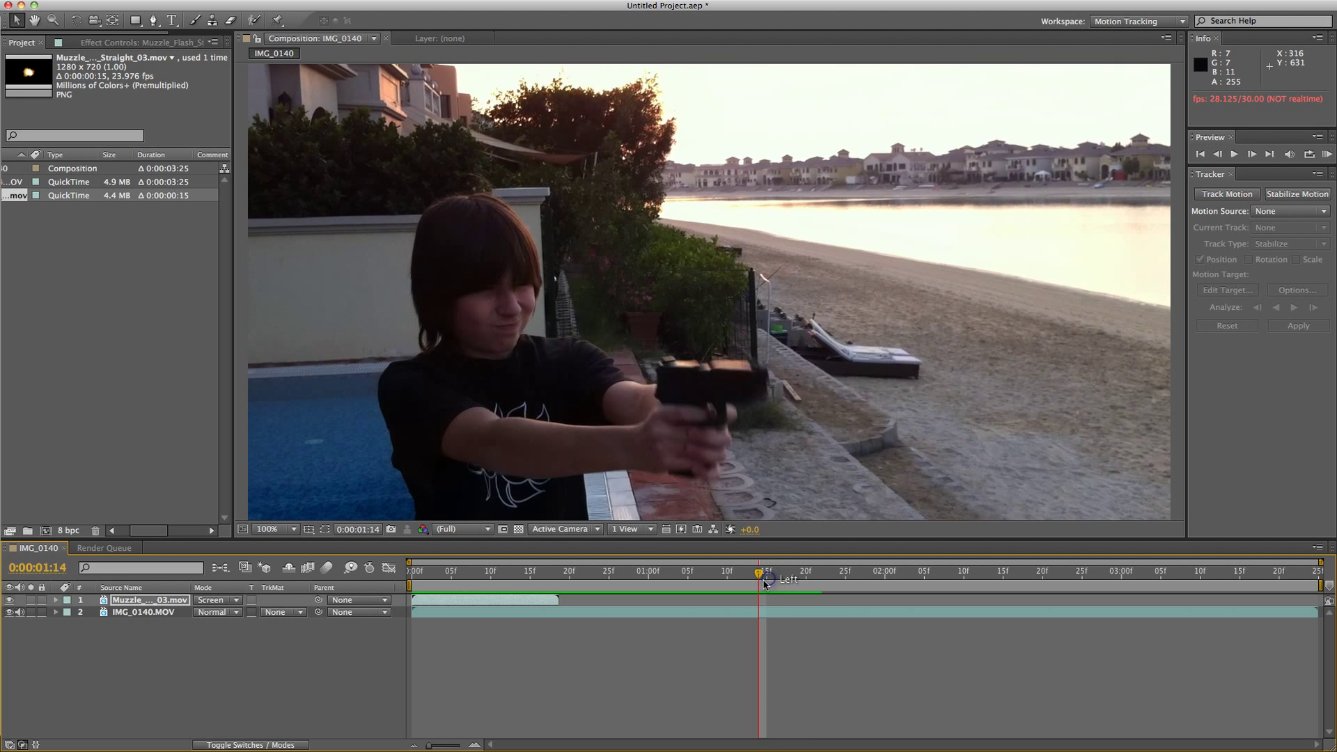
left_click_drag(763, 599, 522, 599)
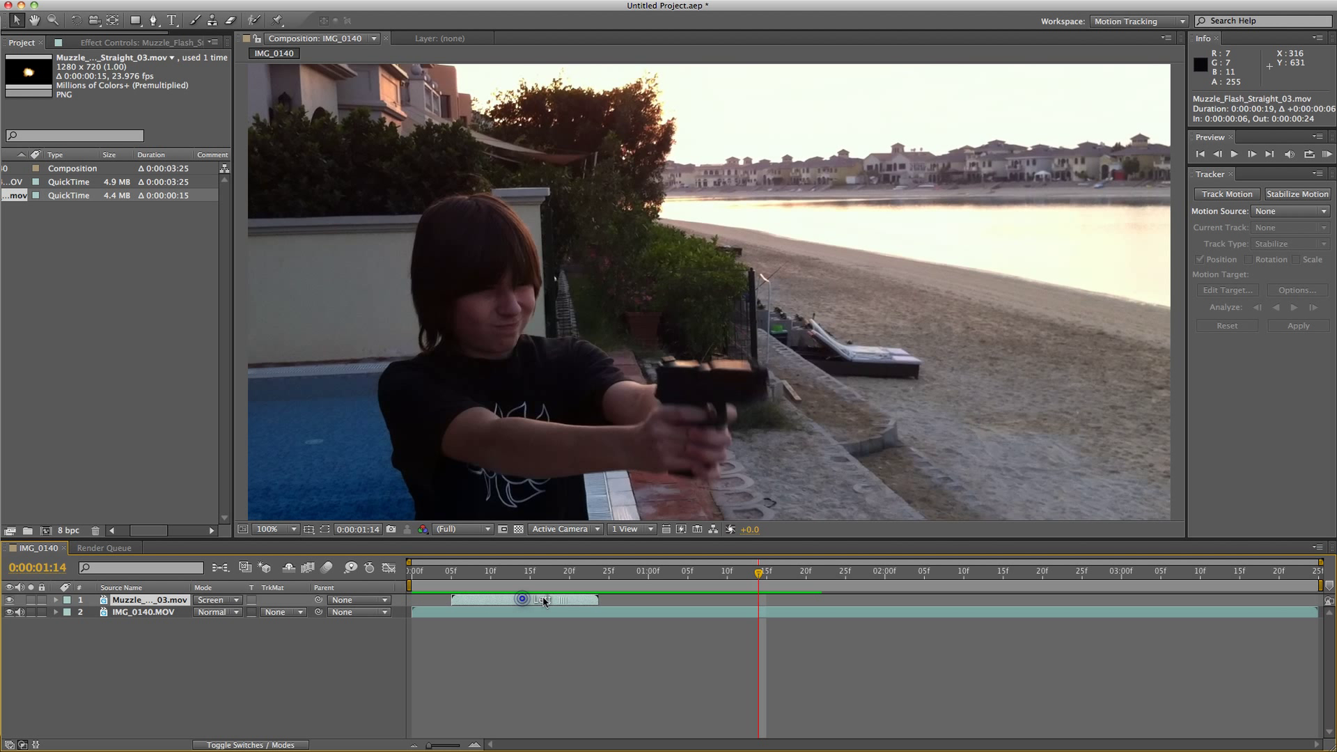
left_click_drag(523, 599, 832, 598)
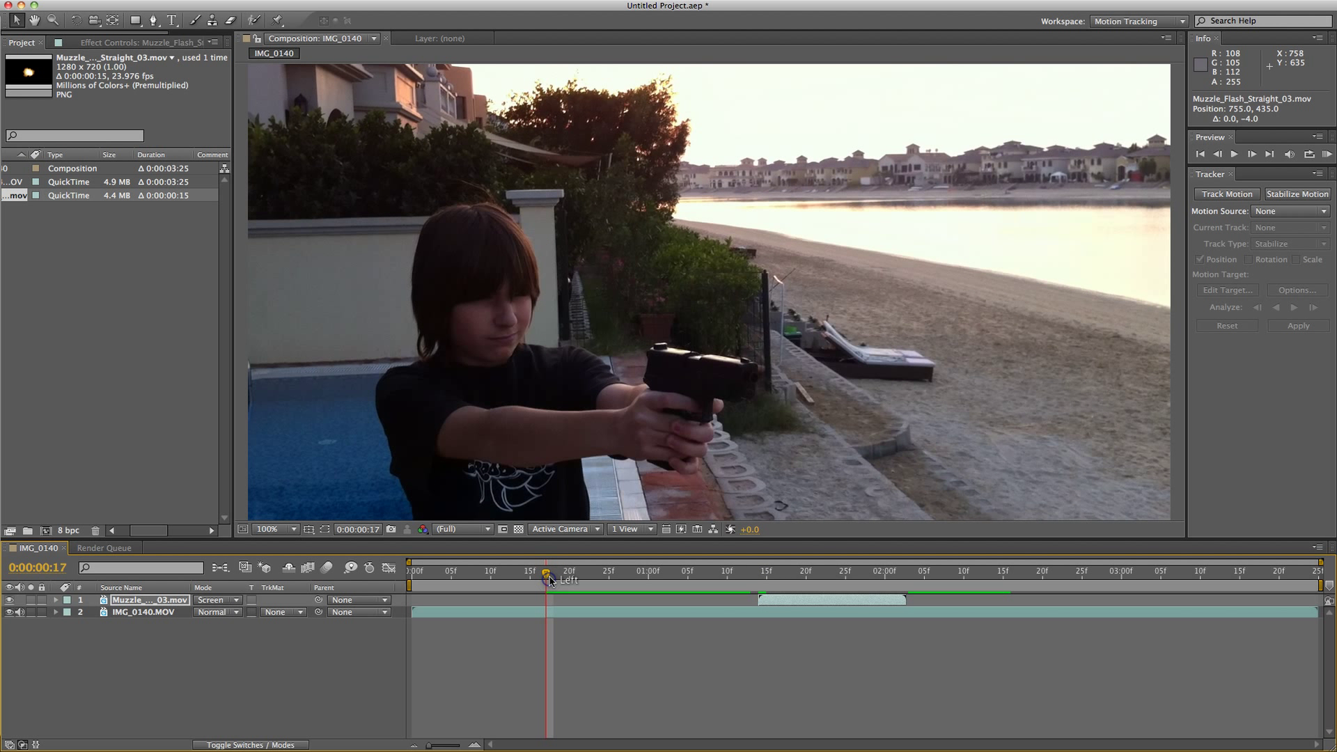
mouse_move(70, 177)
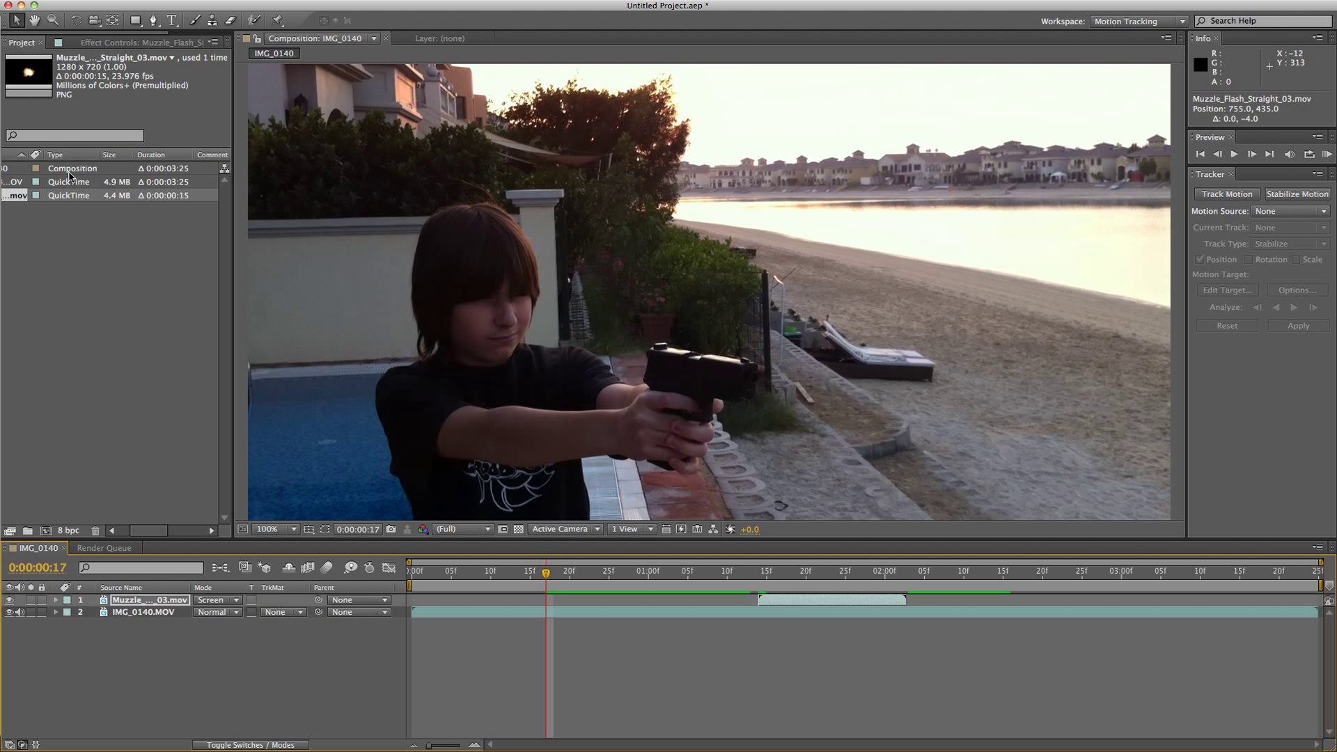
- Add a second copy of IMG_0140.MOV above the original and blend it in Add mode
left_click(68, 182)
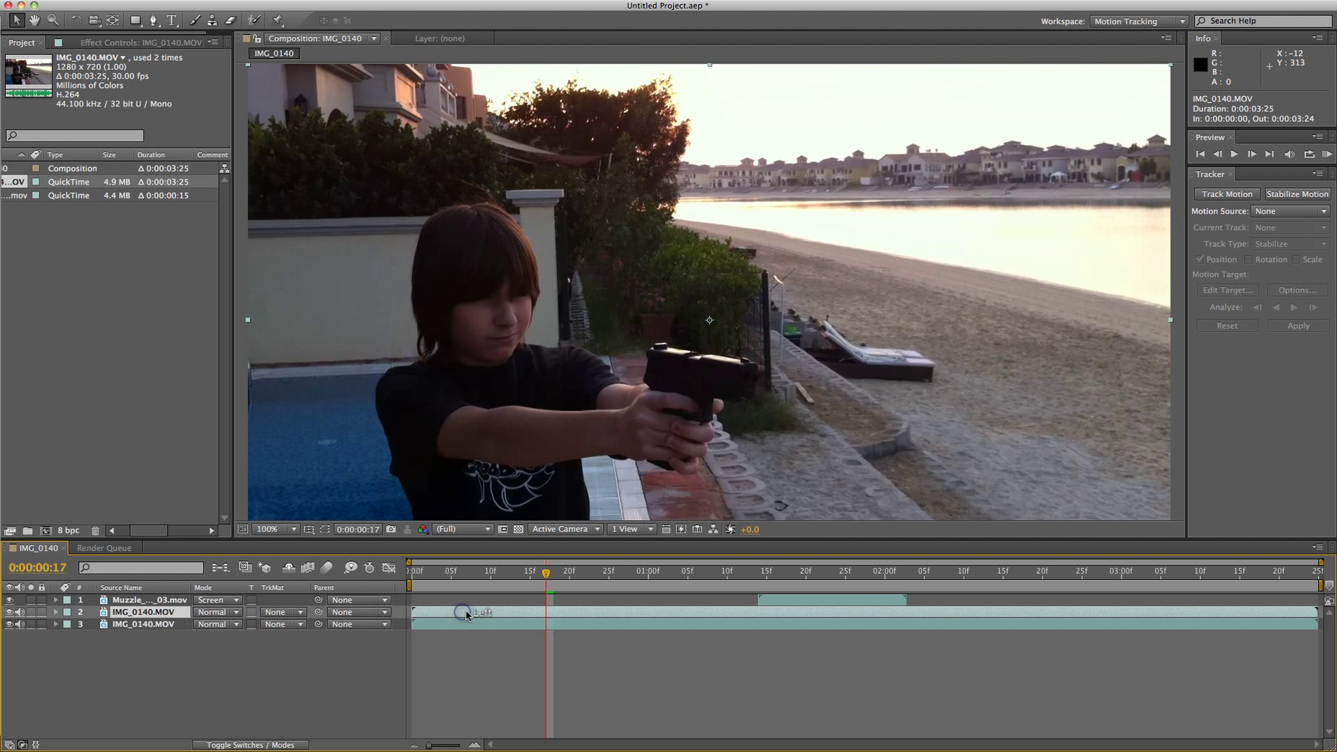
right_click(468, 611)
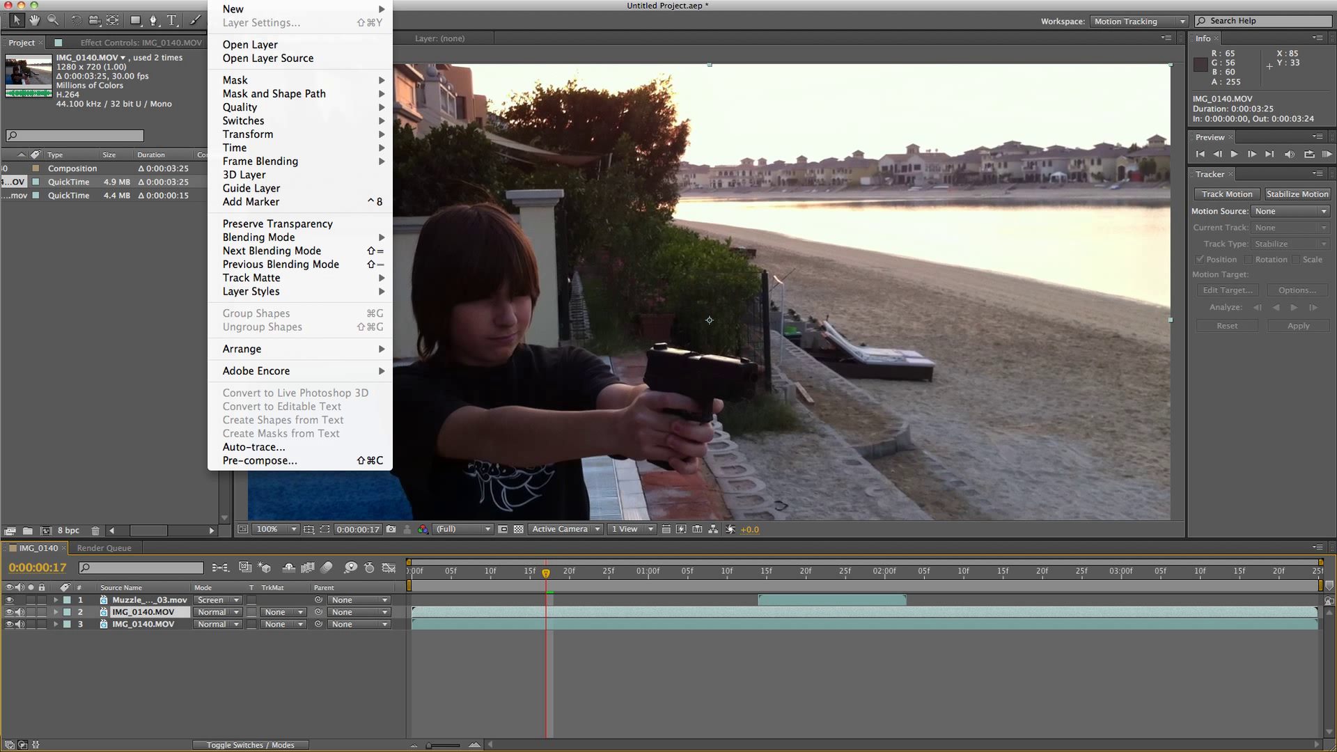
mouse_move(251, 291)
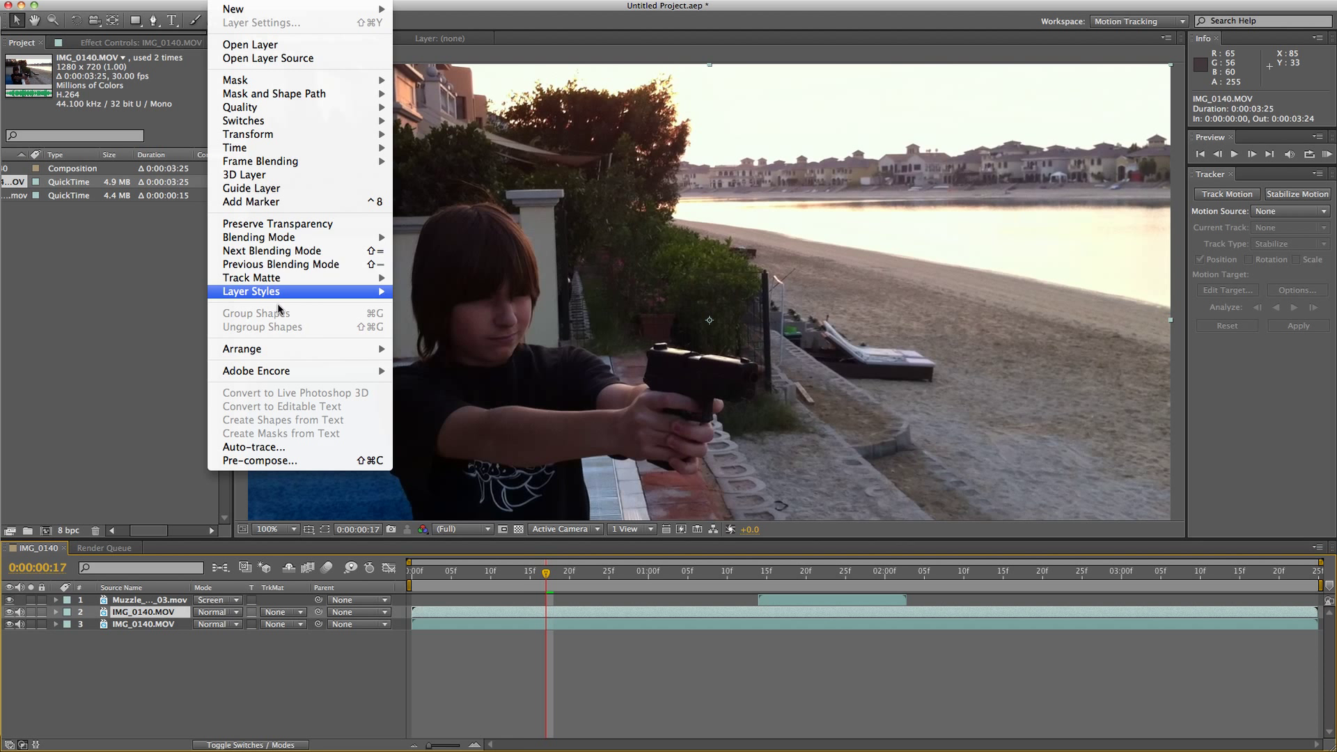
mouse_move(259, 237)
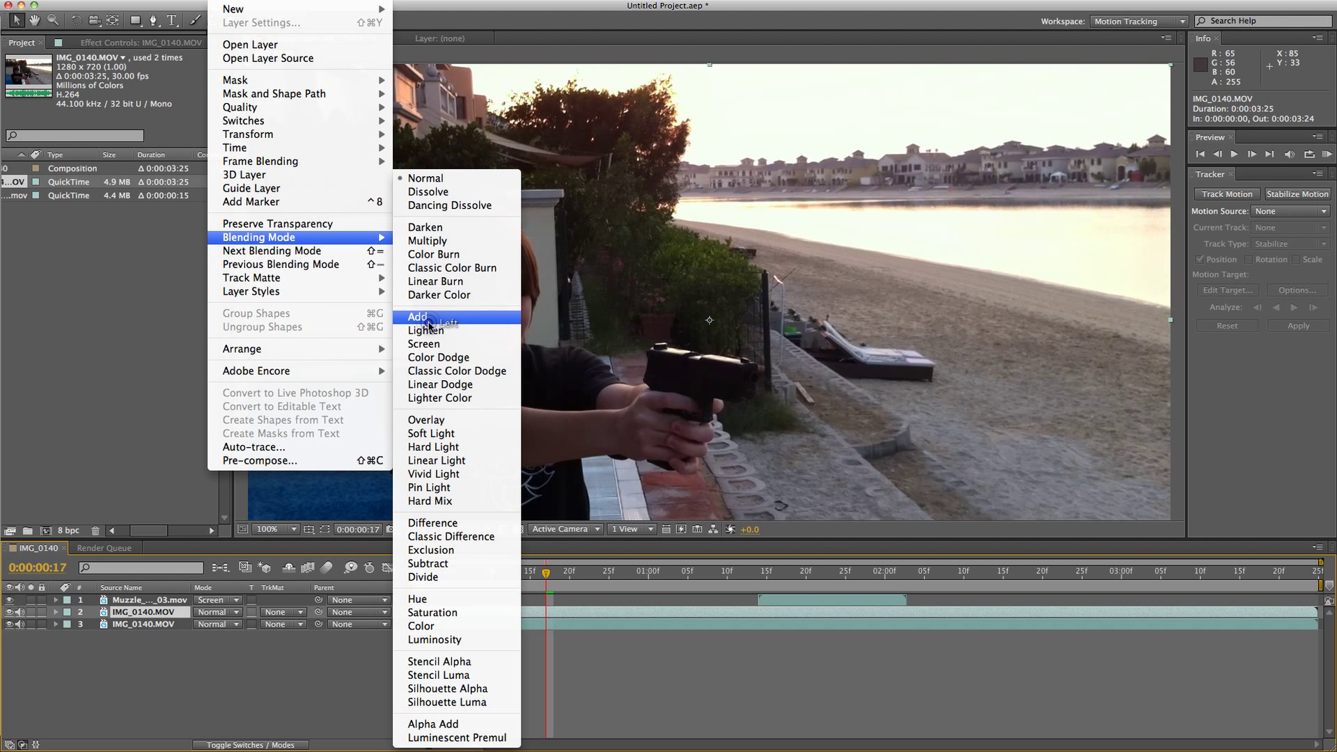
left_click(418, 316)
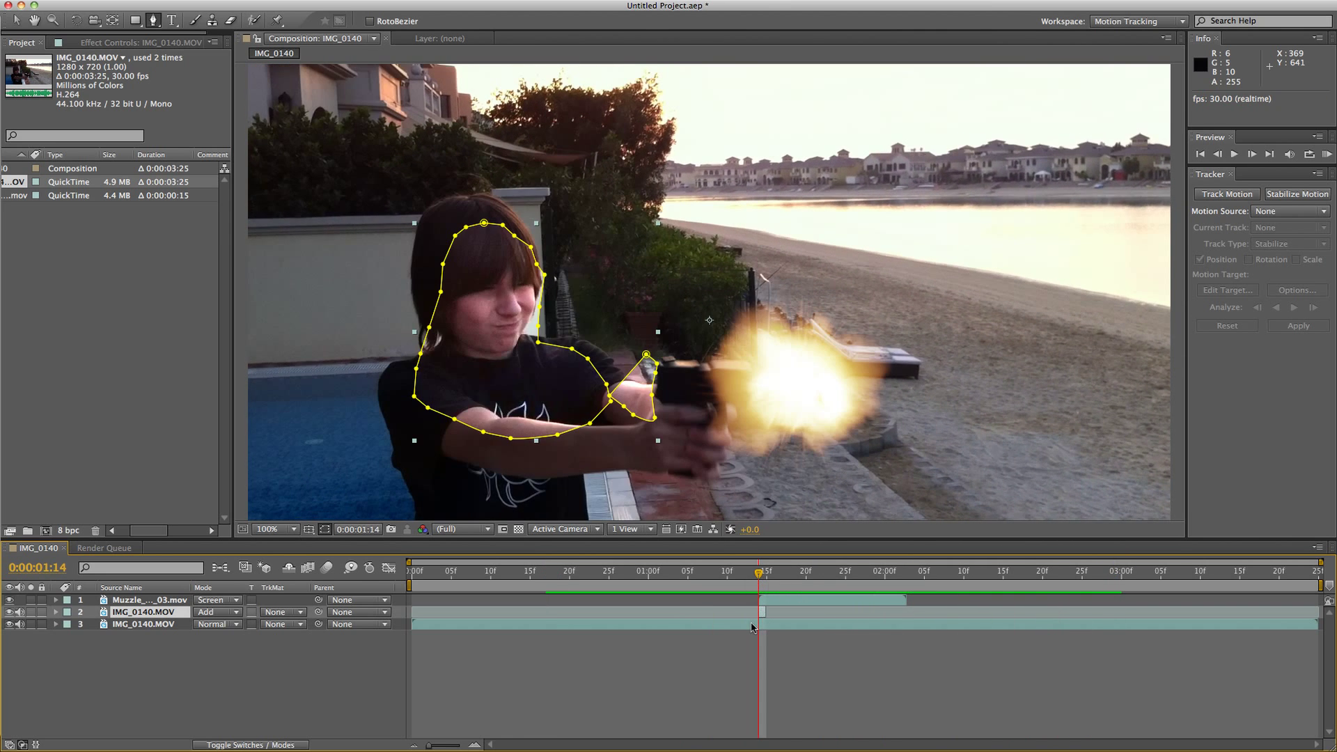
mouse_move(393, 538)
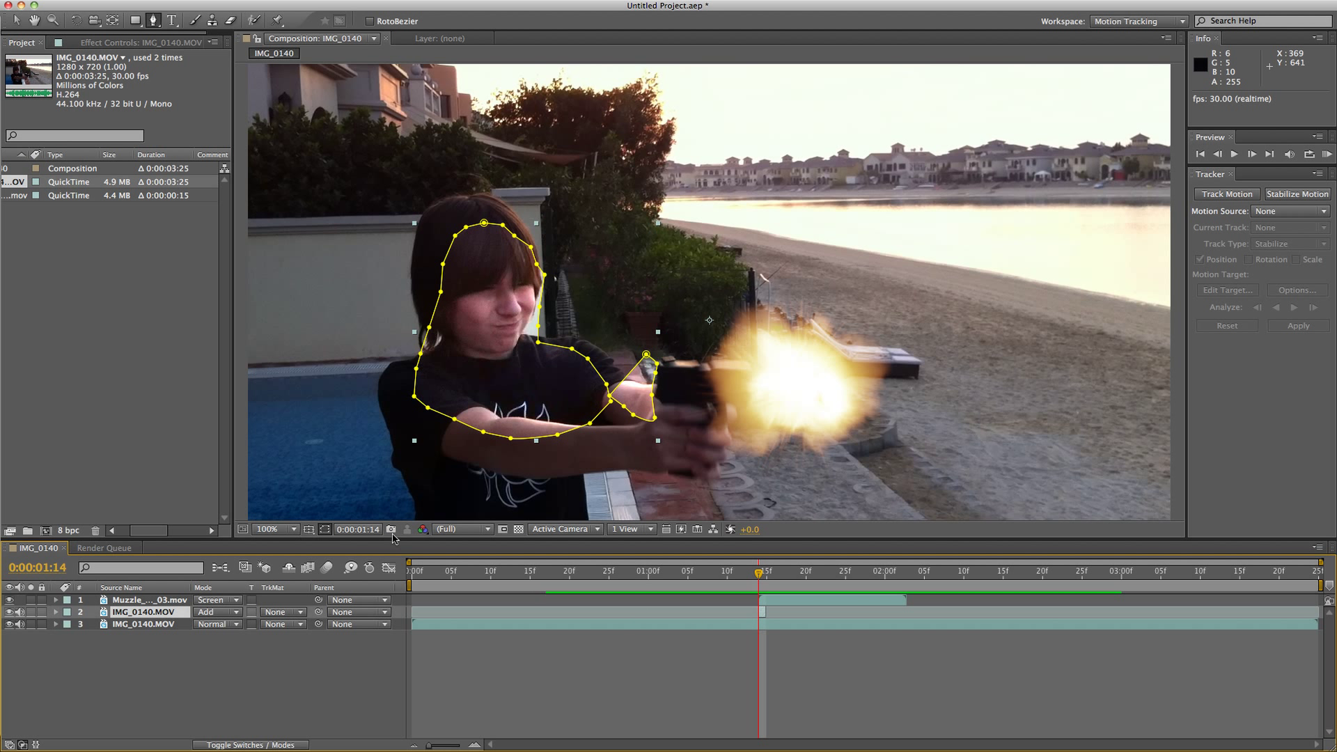
- Hide the mask outlines and feather both masks on the footage copy by 77 pixels
left_click(324, 530)
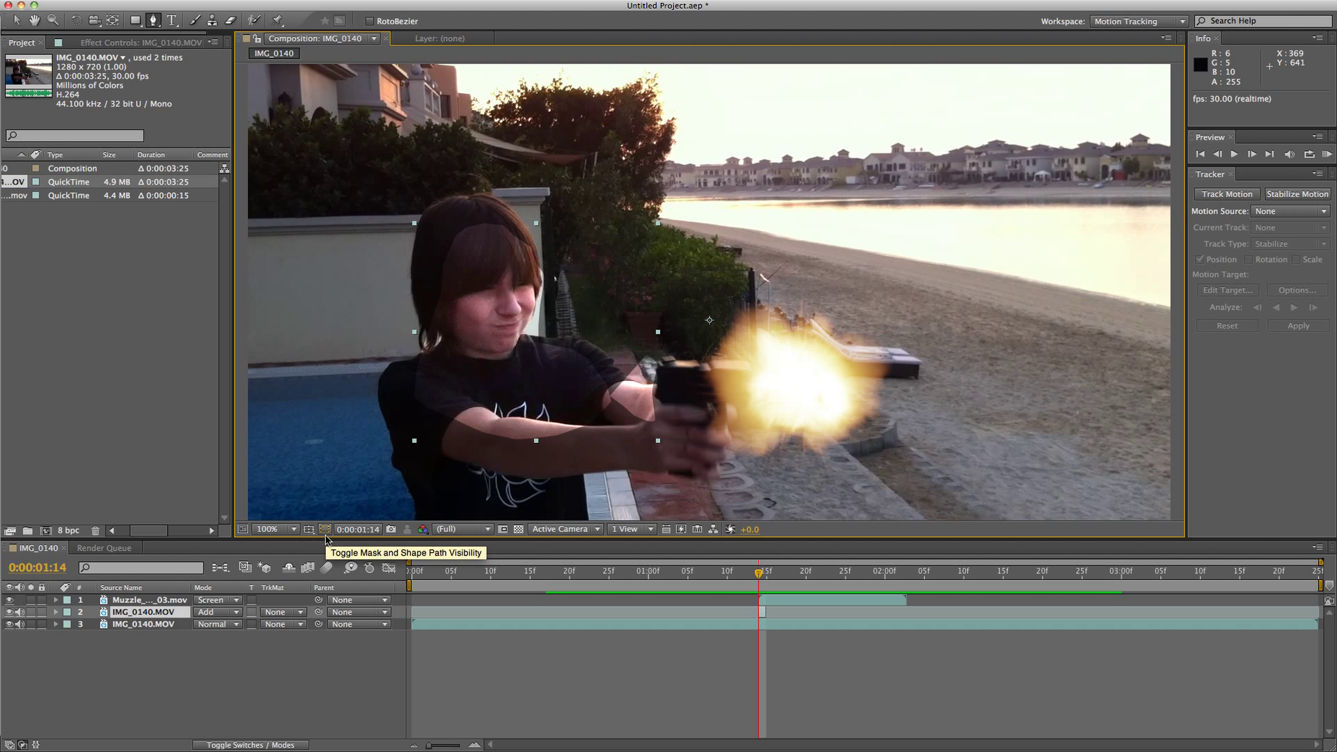
left_click(54, 613)
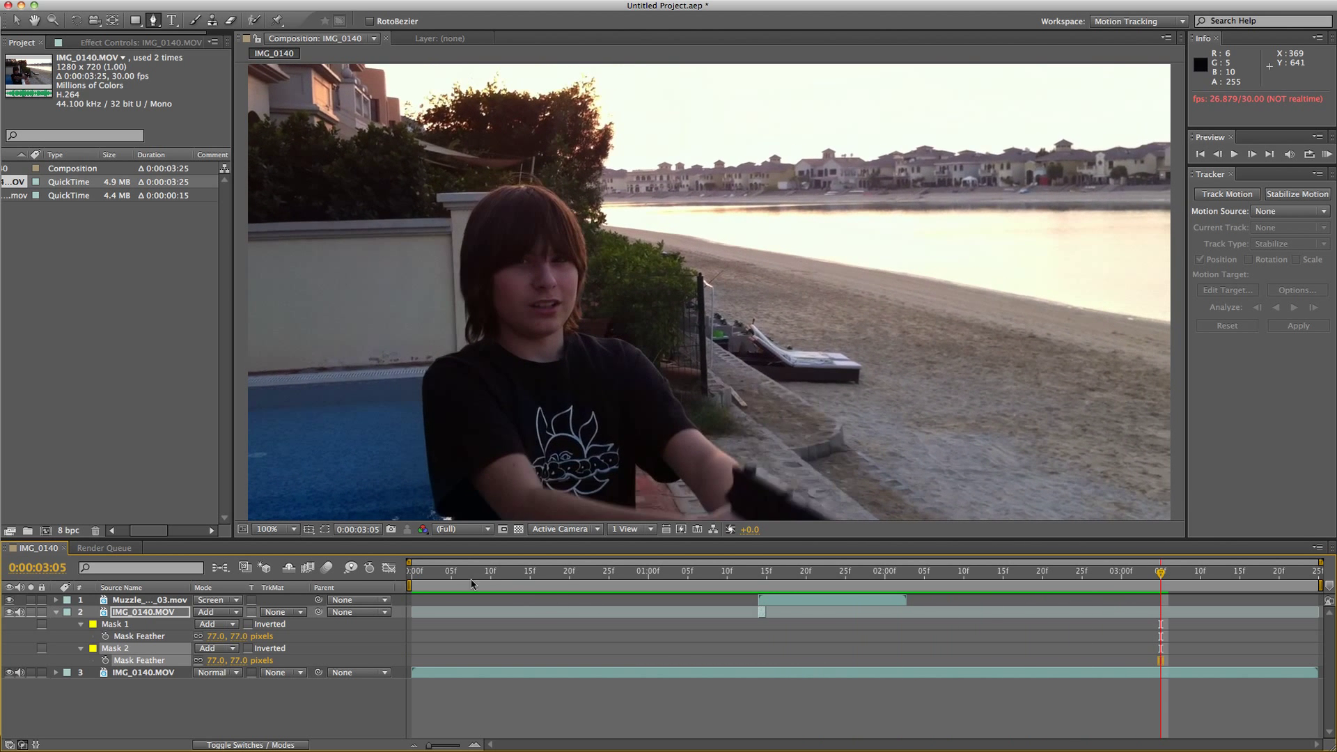
left_click_drag(1161, 585, 418, 585)
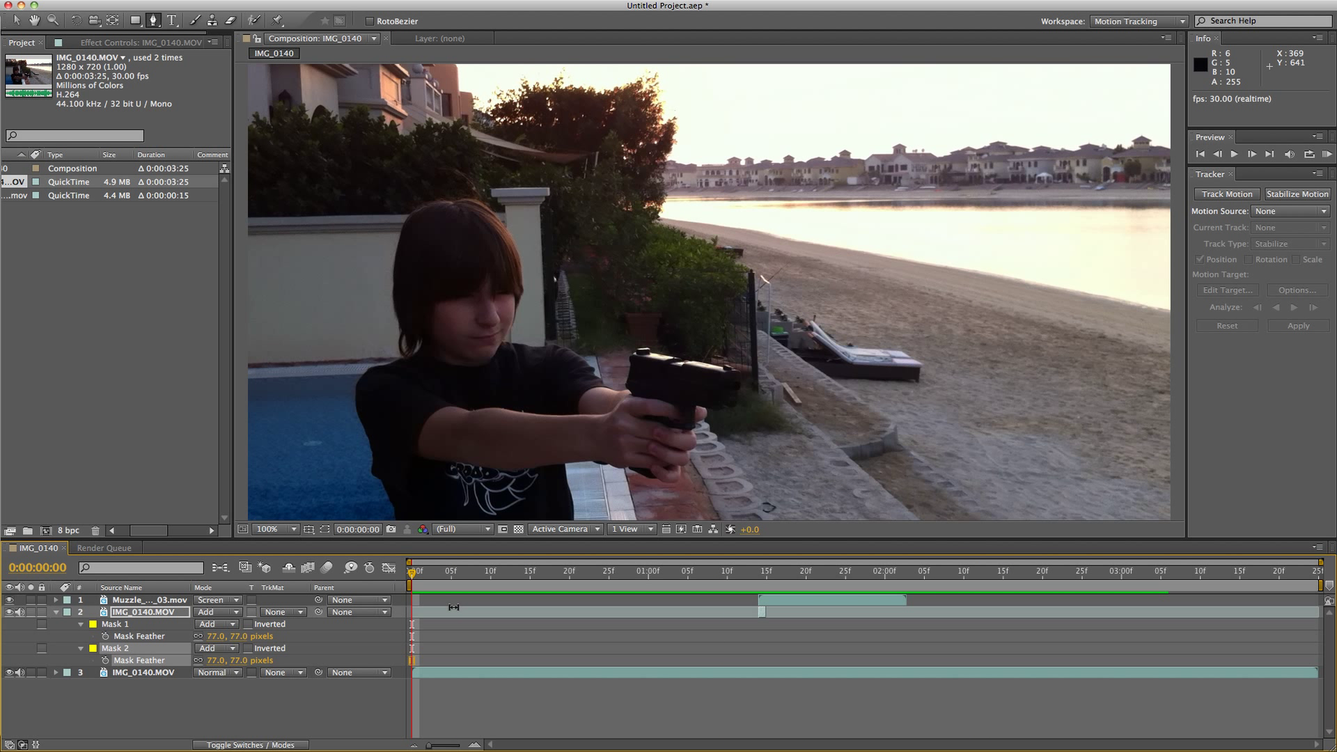
mouse_move(452, 607)
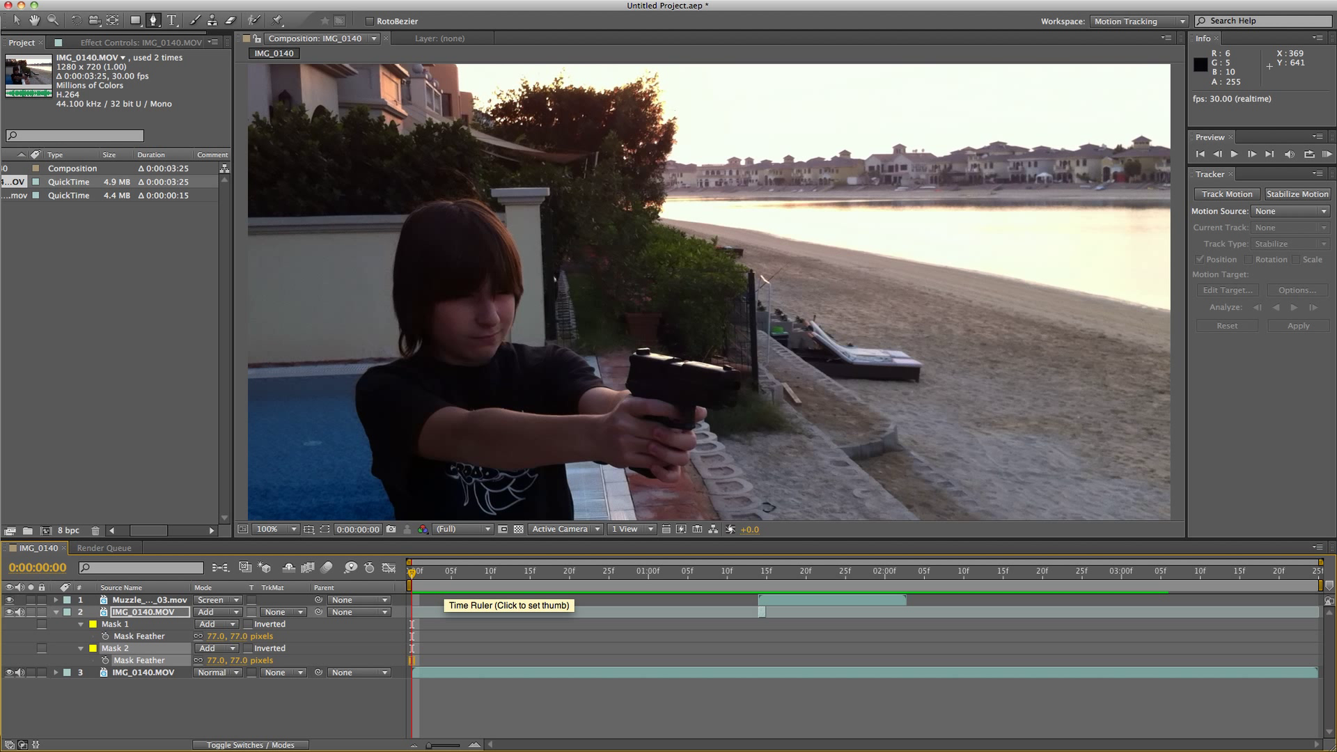